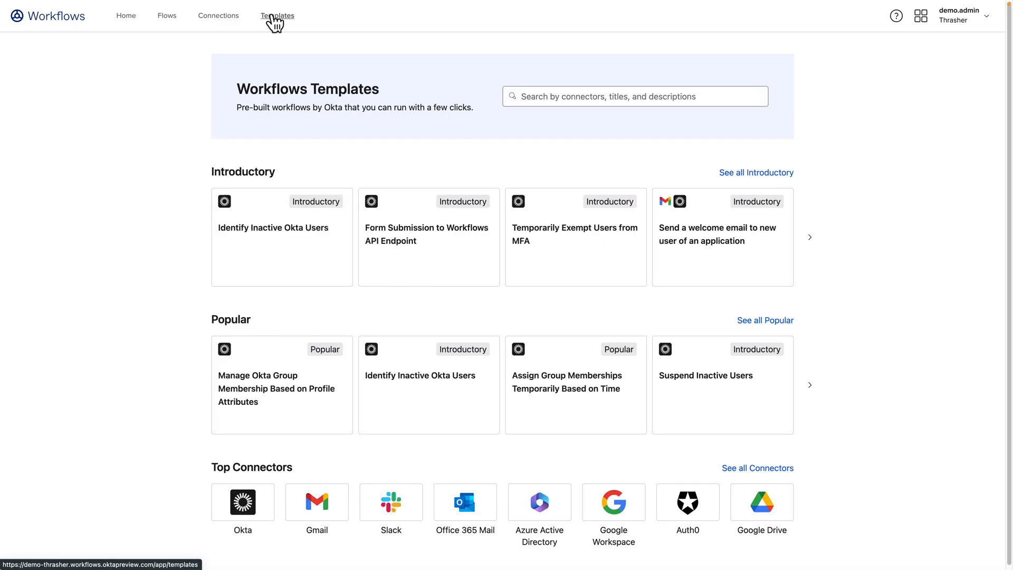
- Find the Discover Inactive Application Users template via 'Inactive', add it, and turn on its flows
click(634, 96)
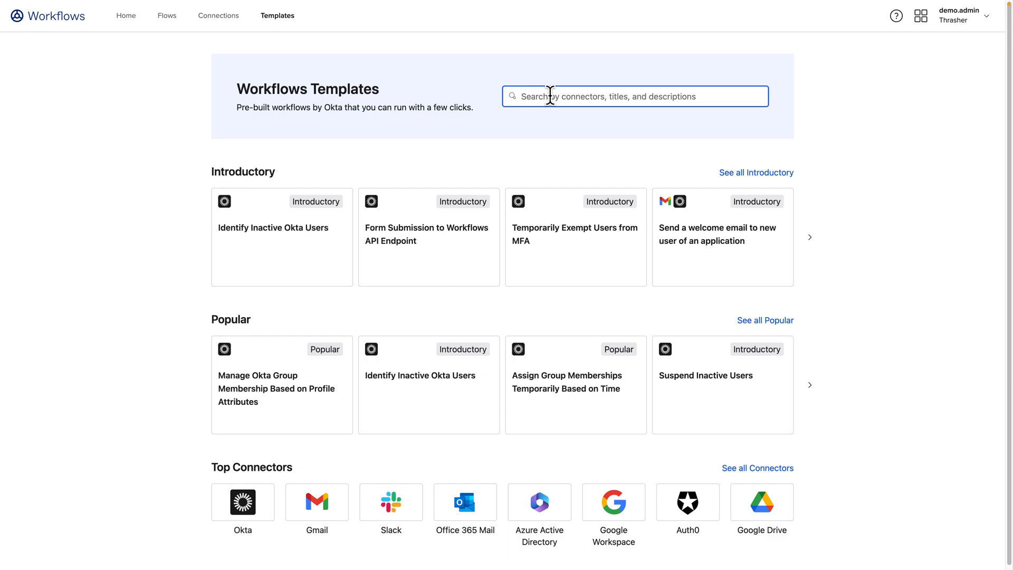
text(Inactive)
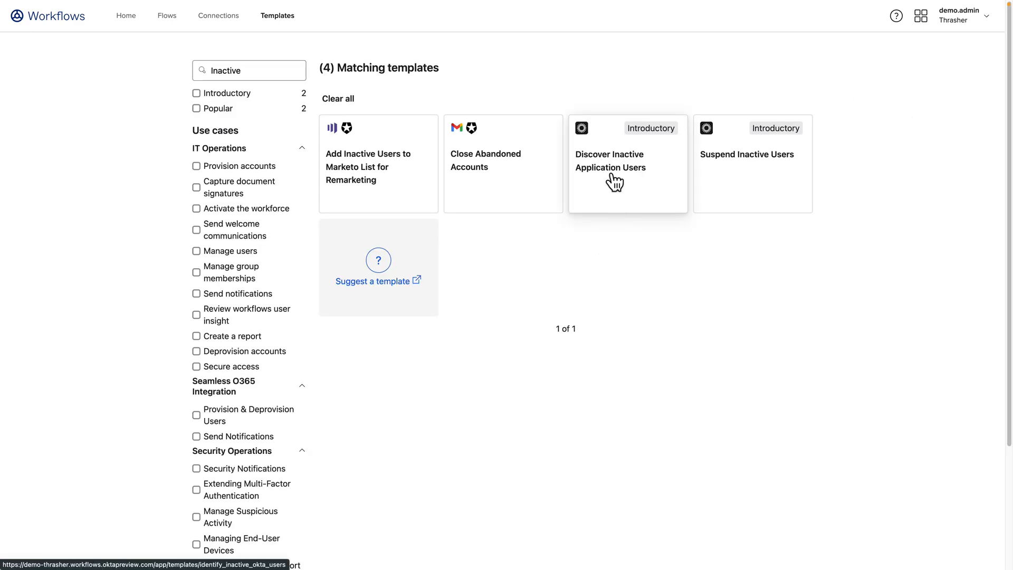
click(625, 163)
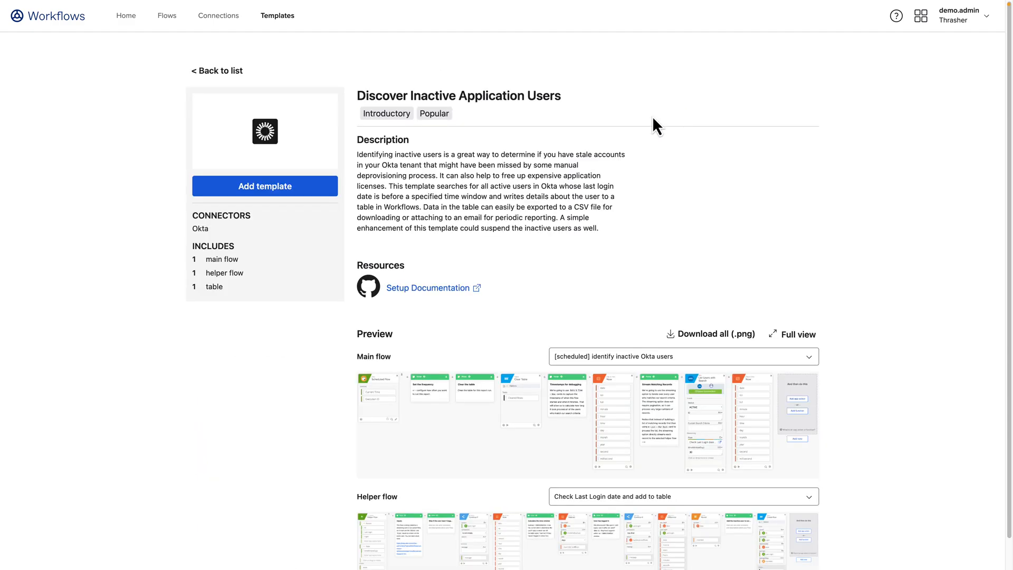
click(264, 186)
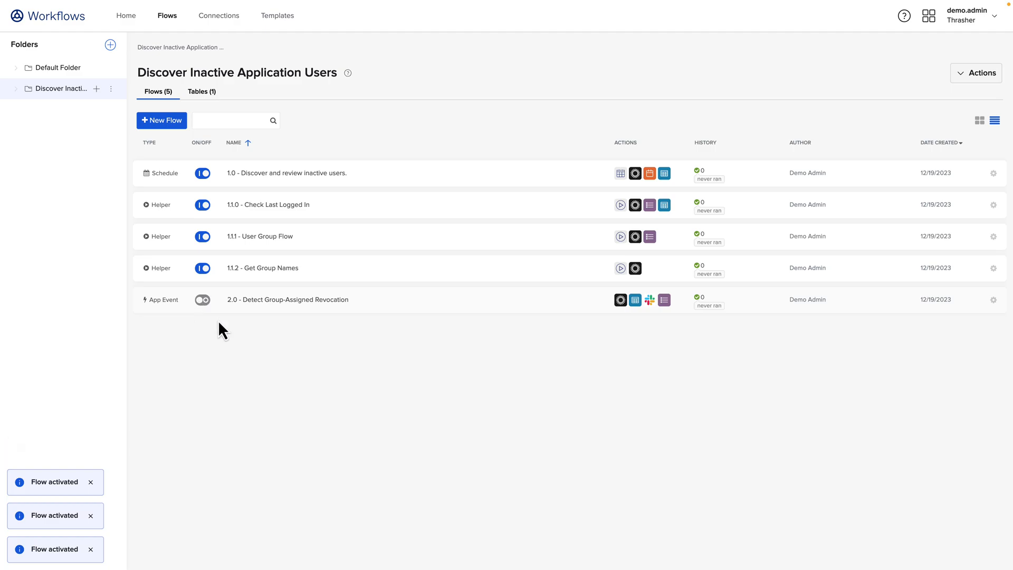
click(202, 298)
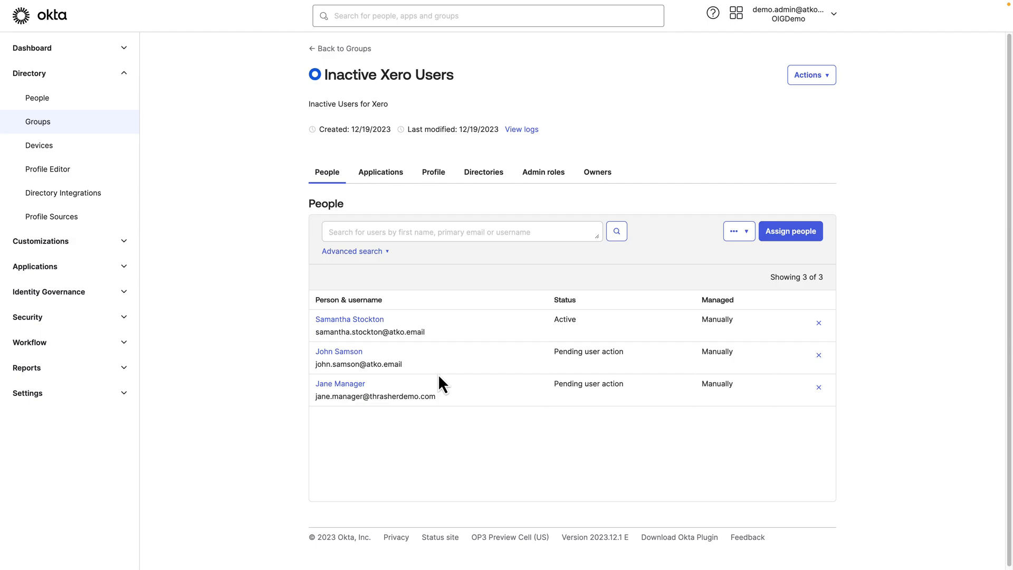
mouse_move(483, 347)
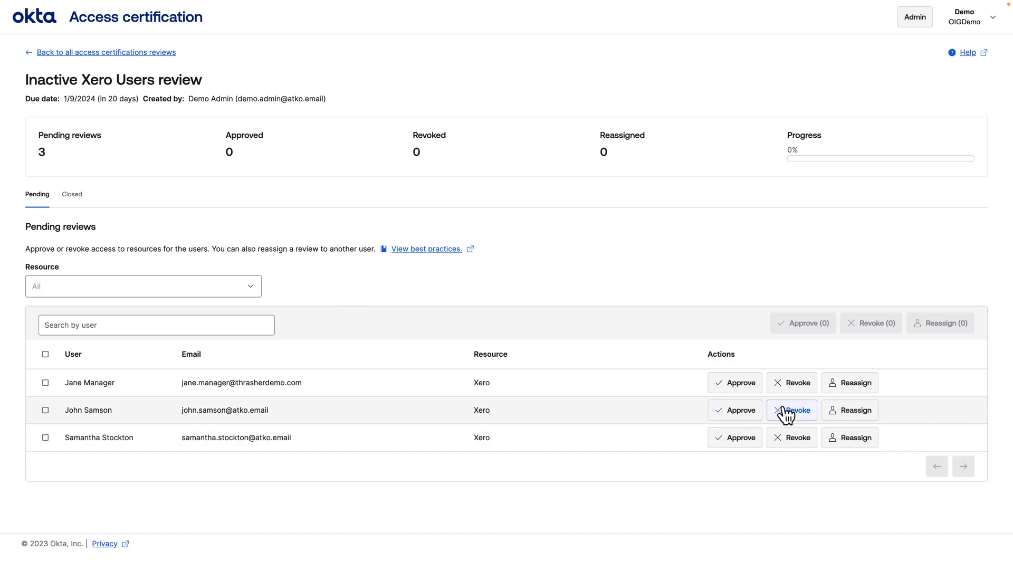
click(790, 410)
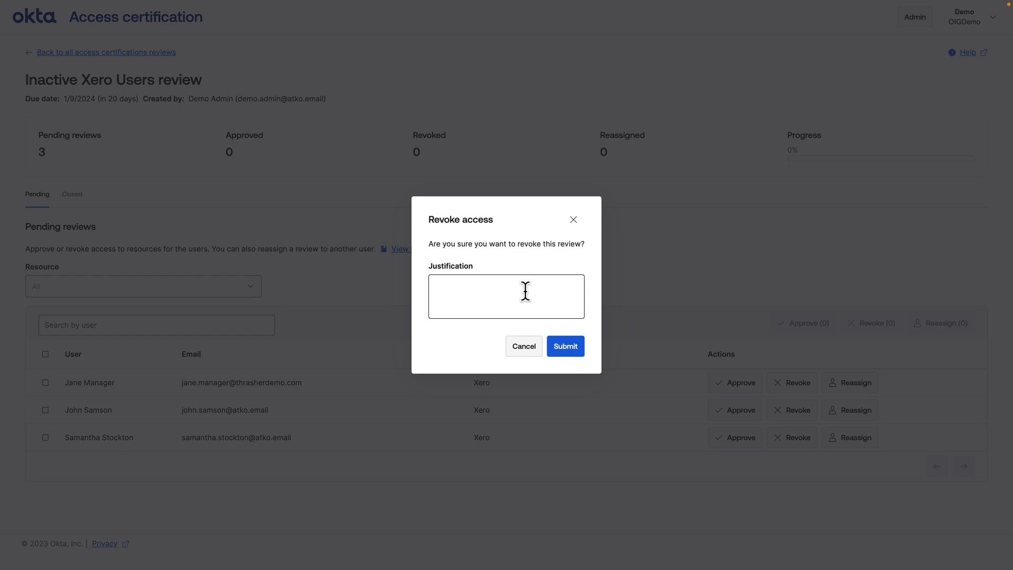
text(John no longer needs this app)
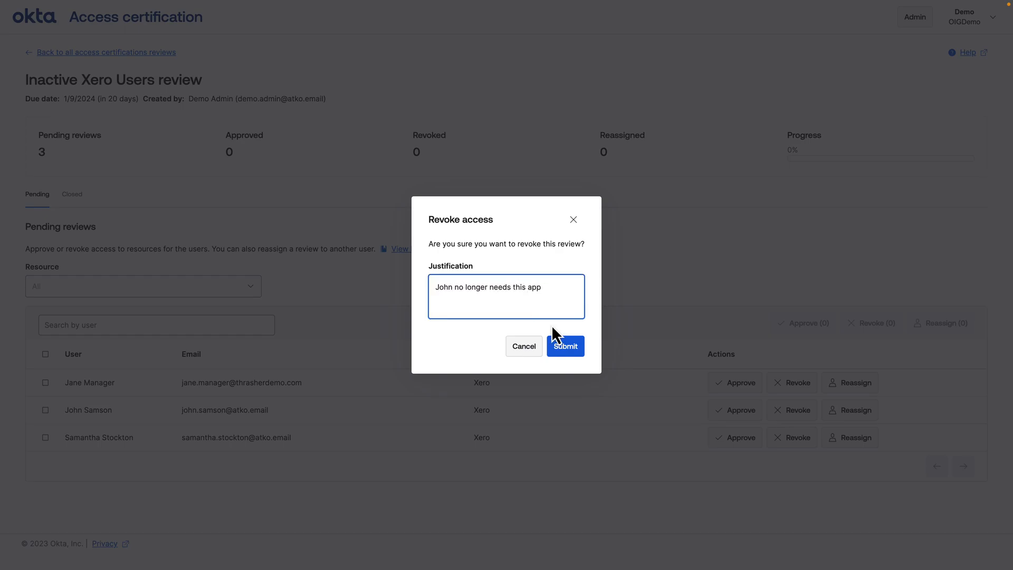
click(563, 346)
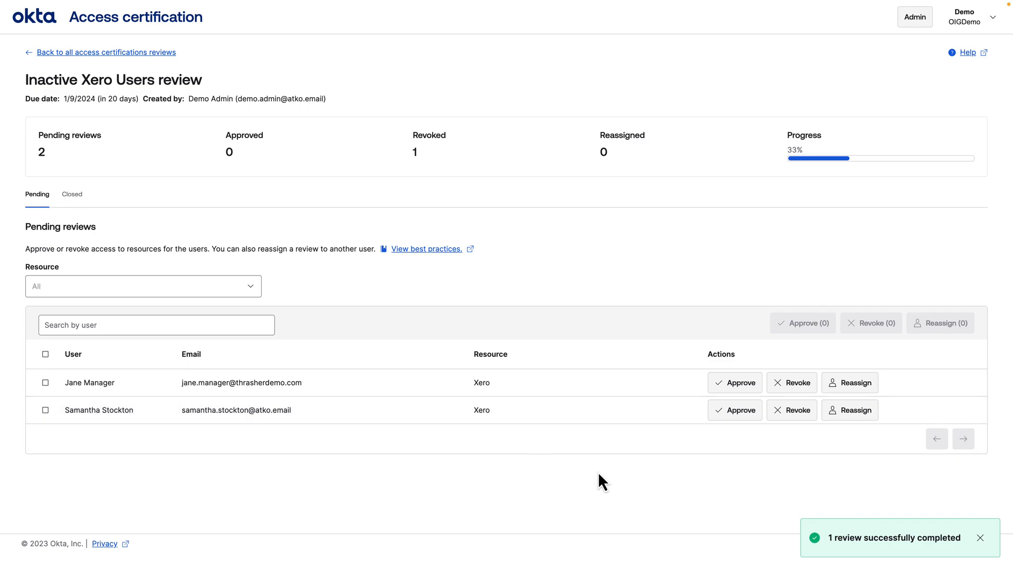
click(791, 381)
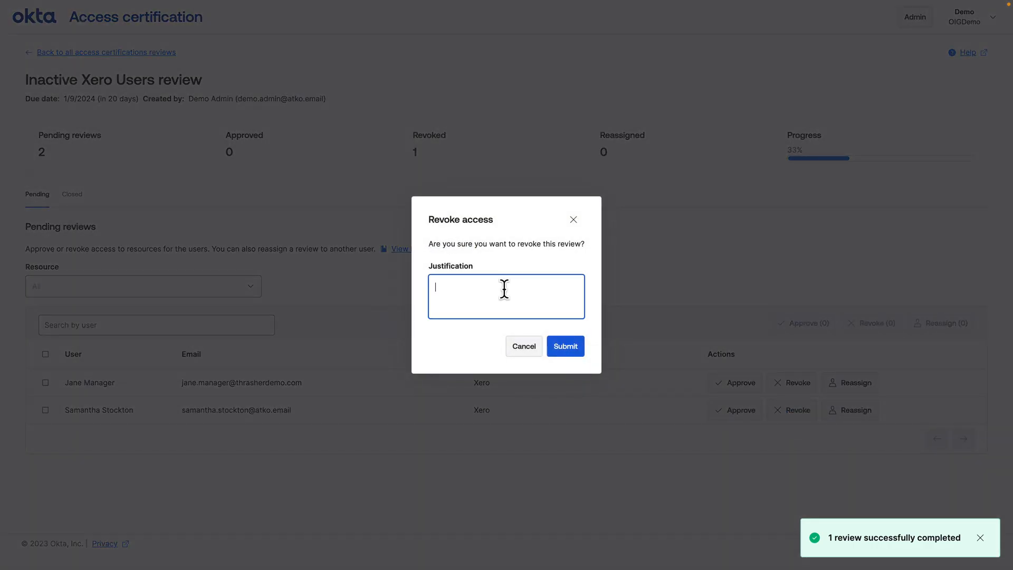
text(Sam no lon)
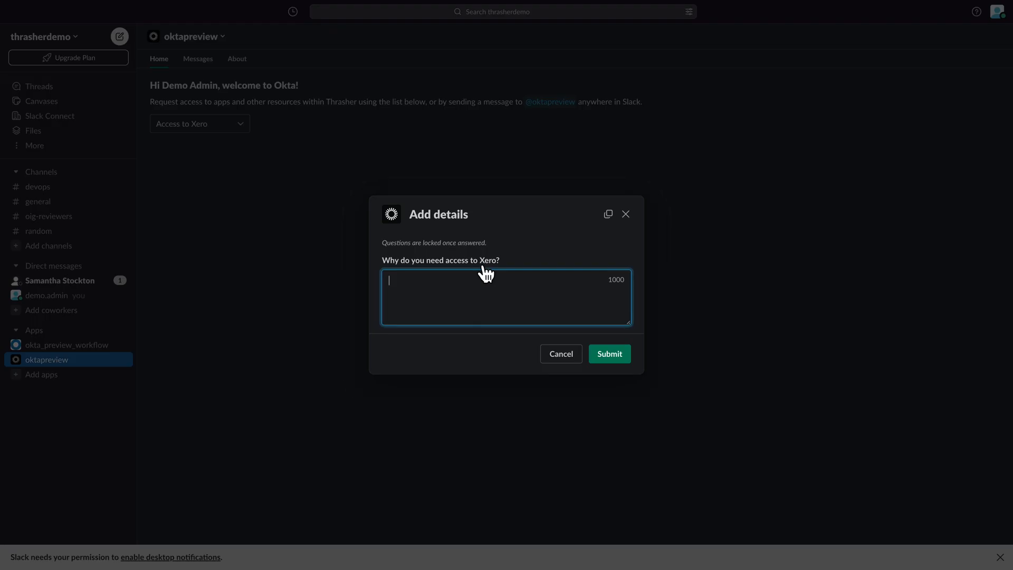
- Give the Xero access request the reason 'I am H...' about helping Accounting and submit it
text(I am H)
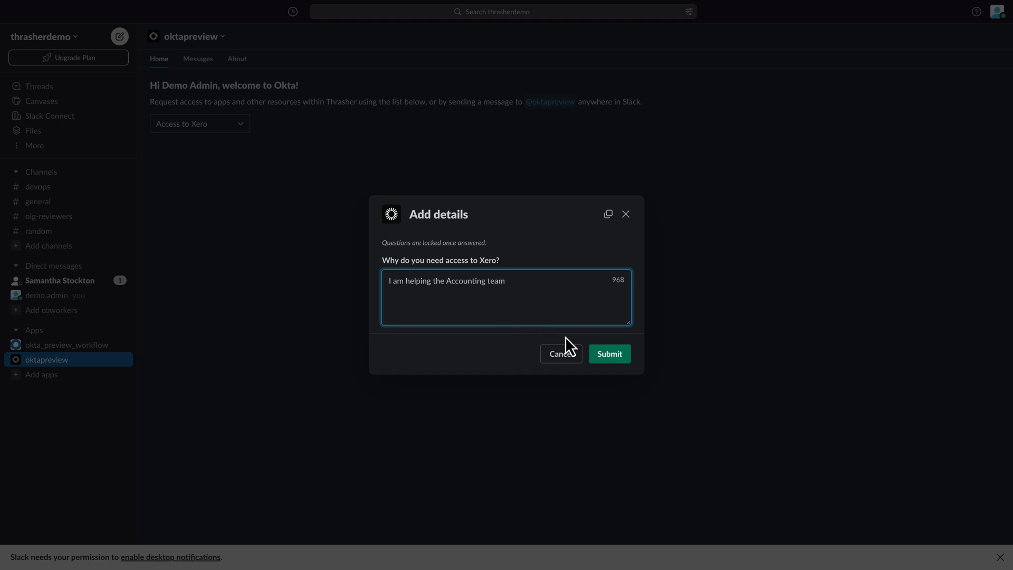
click(607, 354)
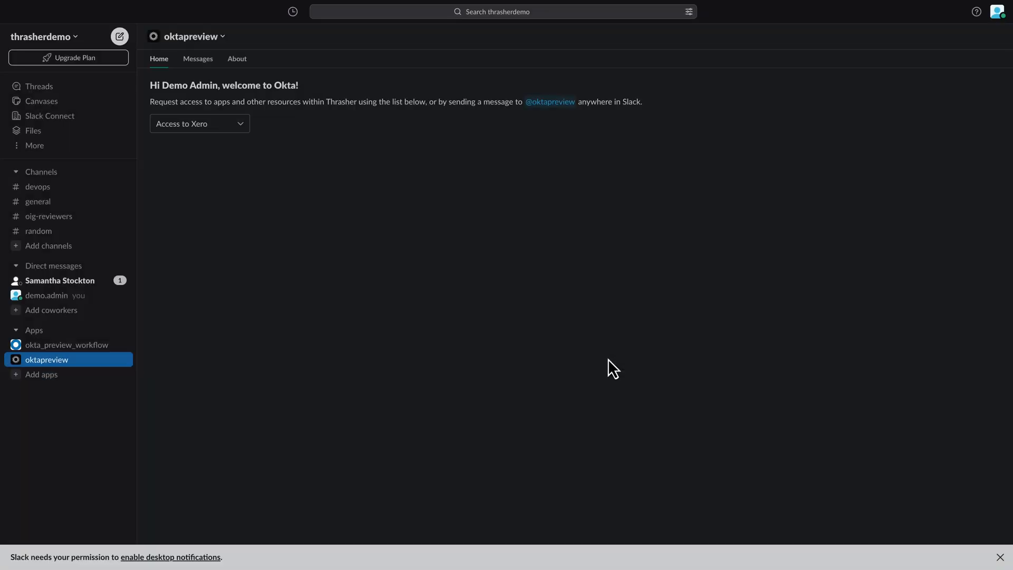